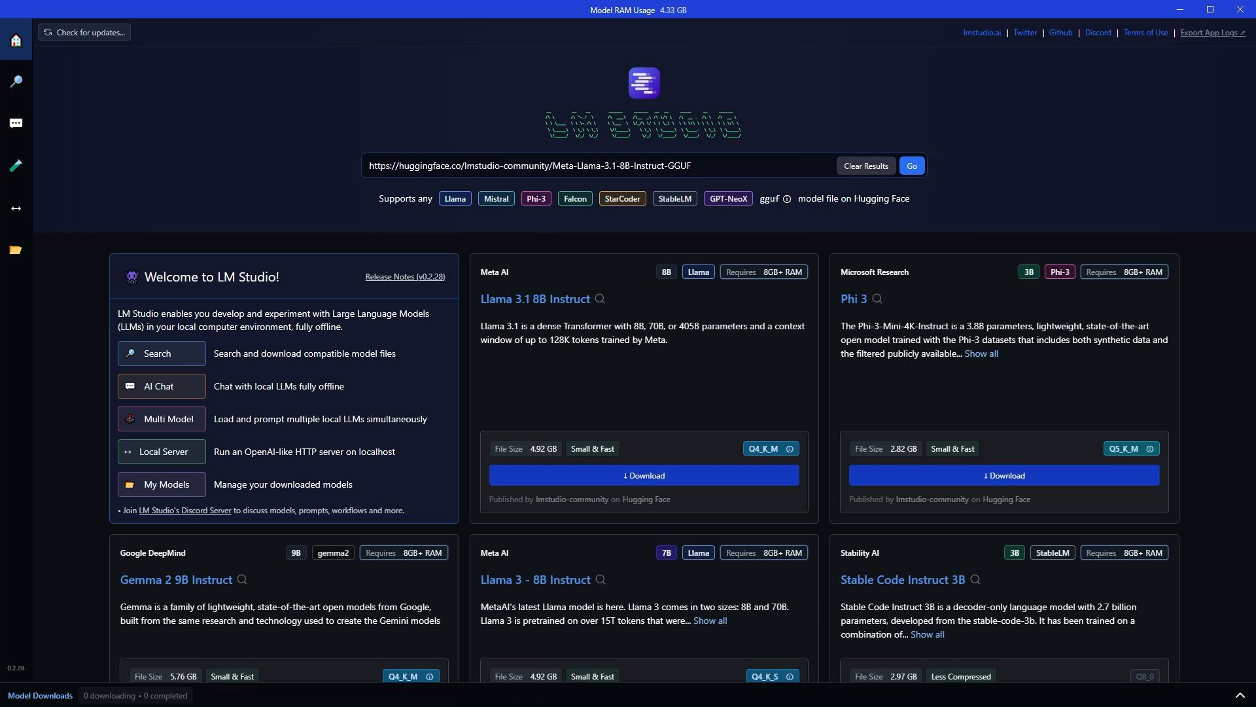
# Switch to AI Chat with Meta Llama 3.1 8B Instruct loaded
pyautogui.click(16, 250)
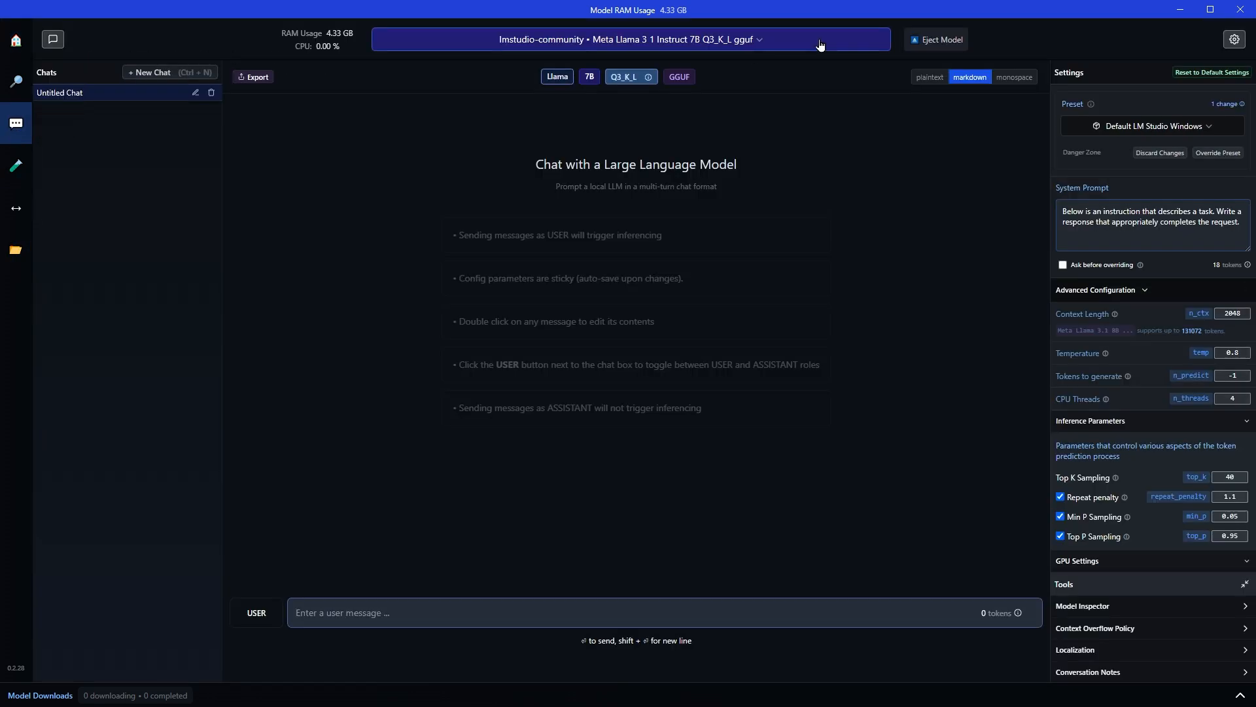
# Send the prompt 'give me a story on hare and tortoise' to the model
pyautogui.click(636, 39)
pyautogui.write('give me a story on hare and tortoise')
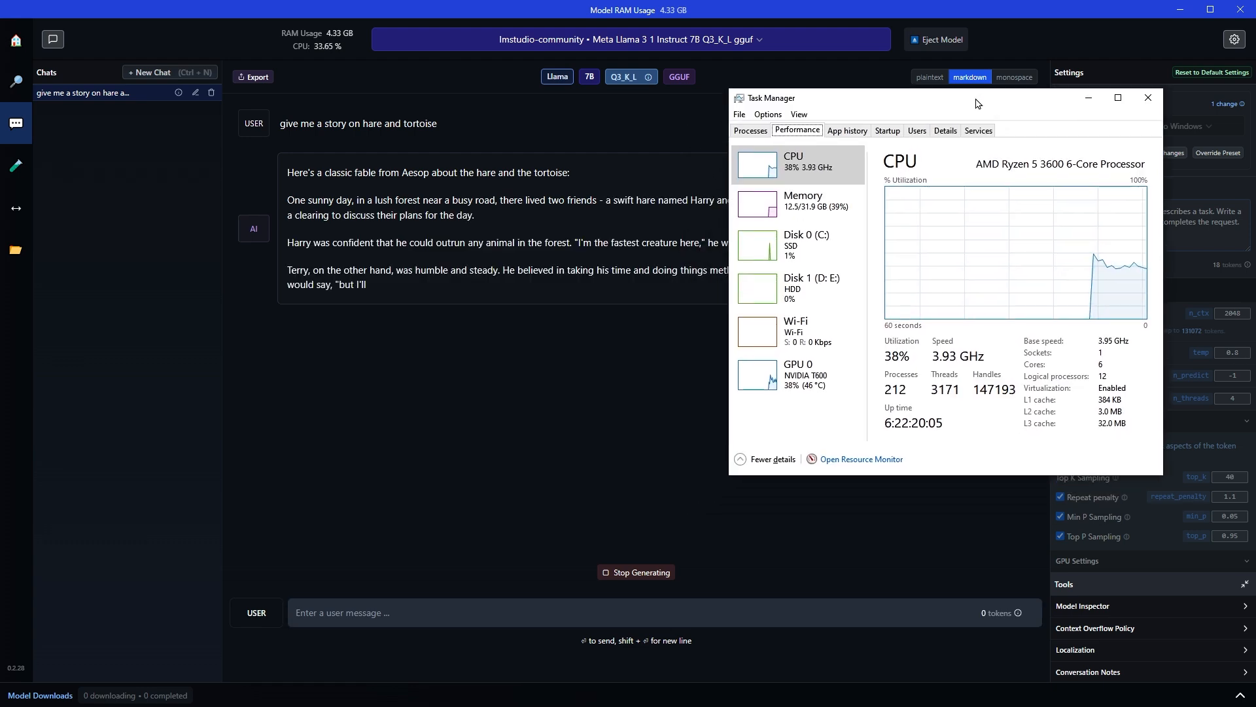
# View the NVIDIA T600 GPU 0 graphs in Task Manager, then close it
pyautogui.click(796, 375)
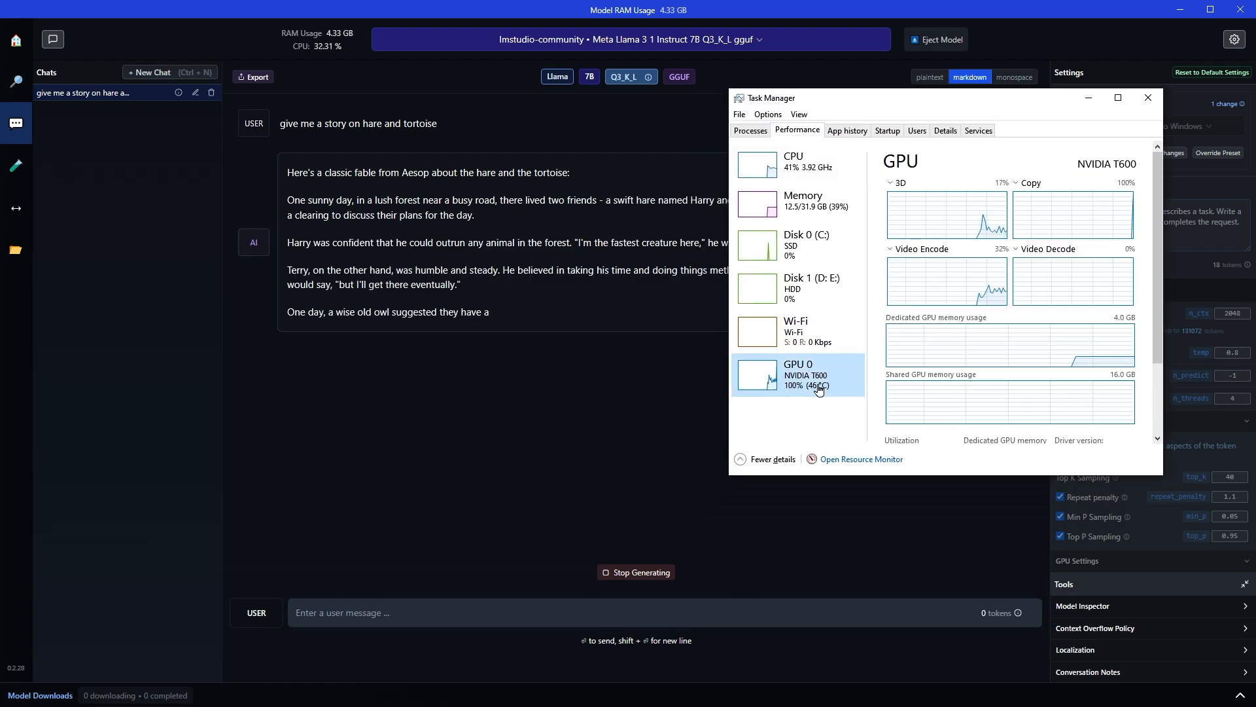
pyautogui.click(797, 165)
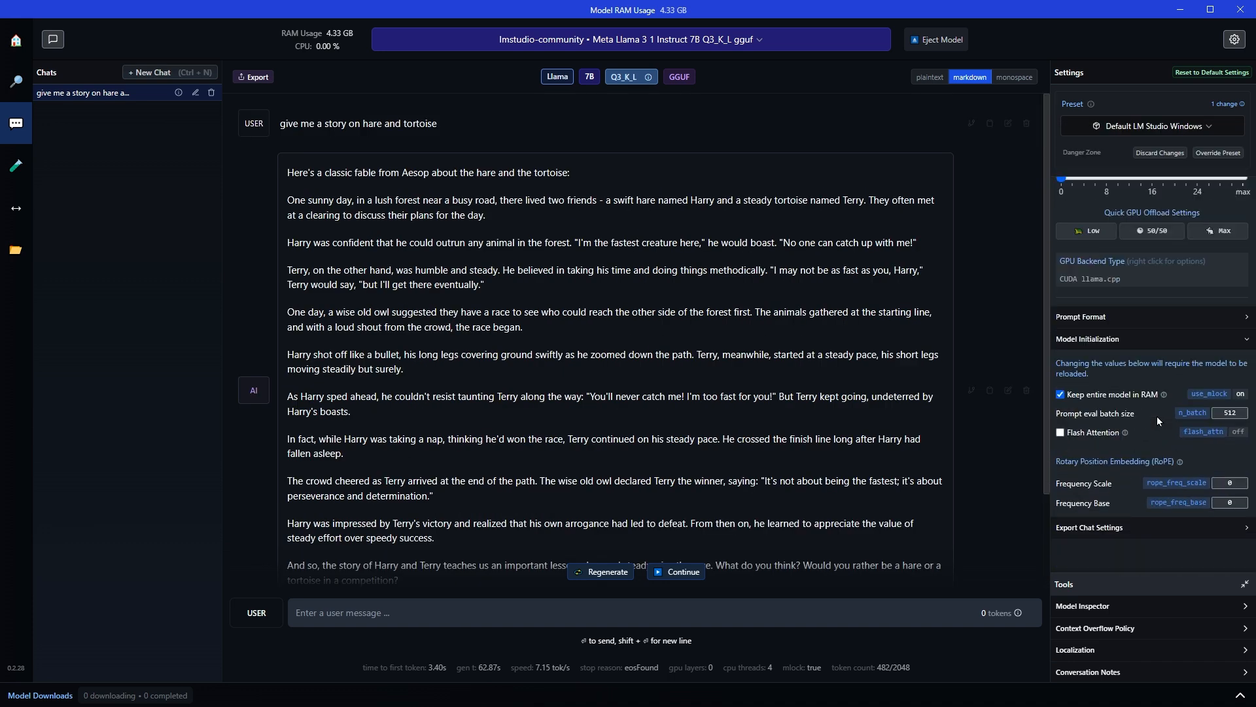
# Enable GPU Offload at the Max layer count in GPU Settings
pyautogui.scroll(3)
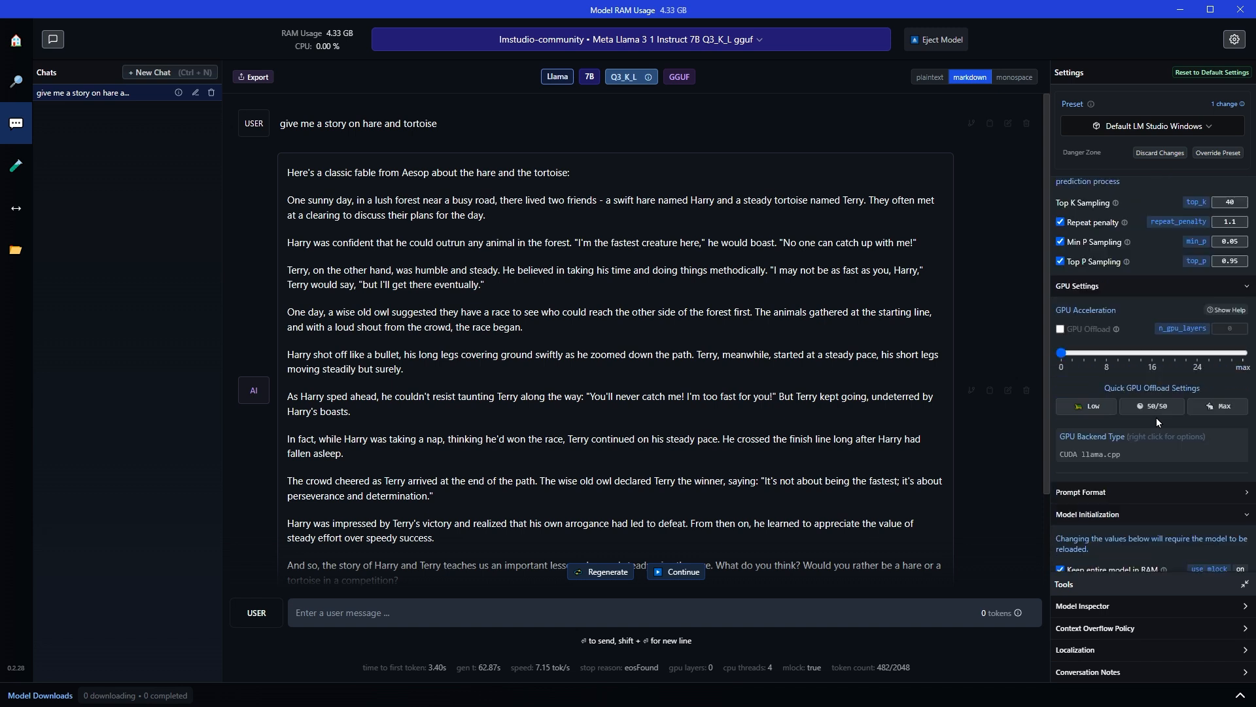
pyautogui.click(1060, 329)
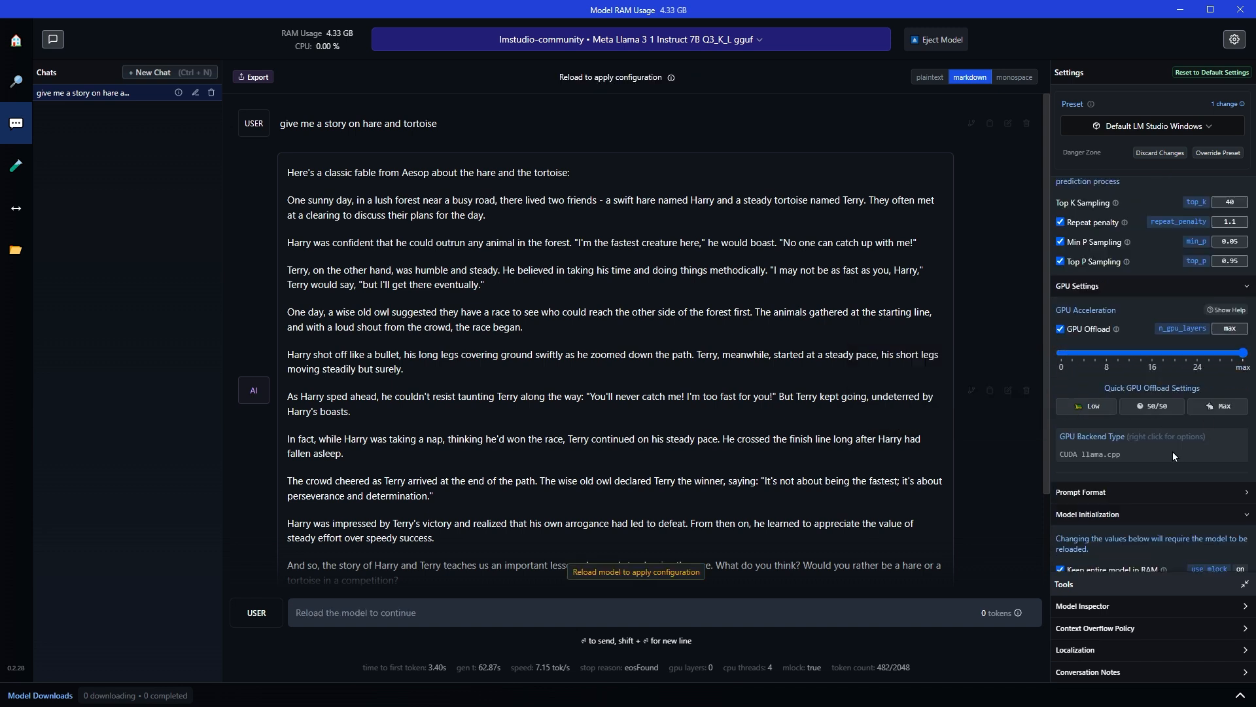
pyautogui.moveTo(636, 571)
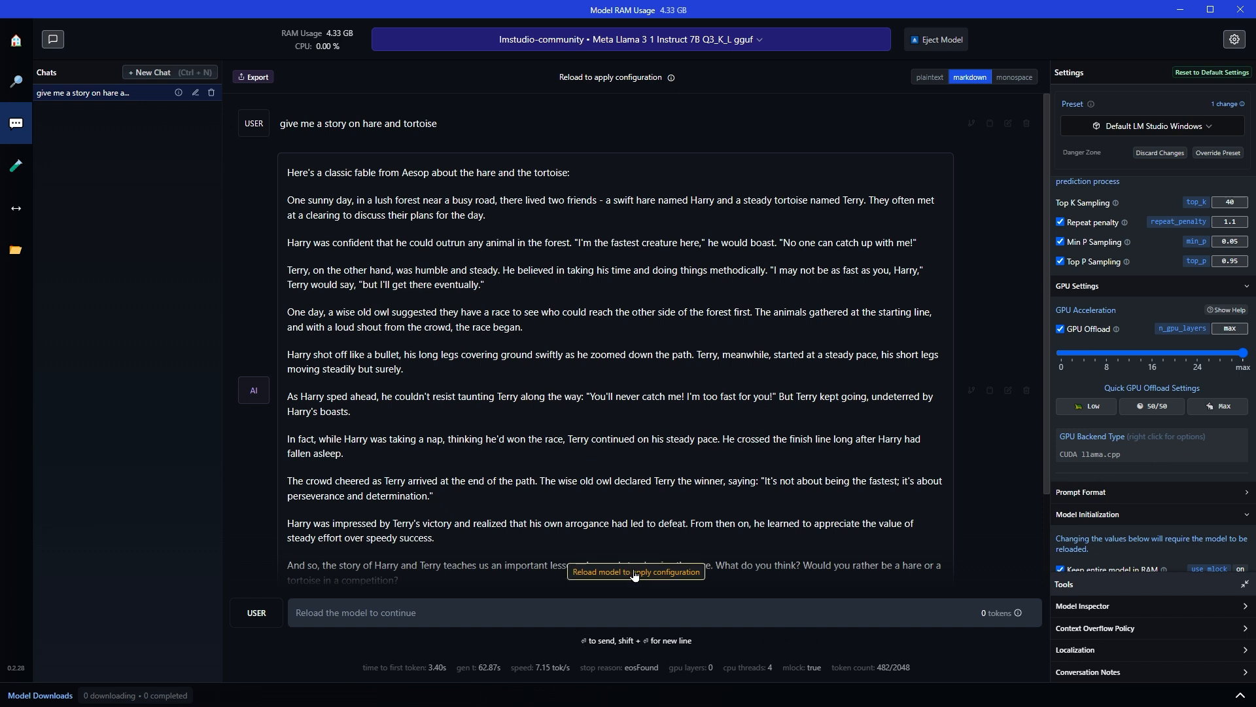
# Reload the model and choose Load Model Anyway at the VRAM warning
pyautogui.click(635, 572)
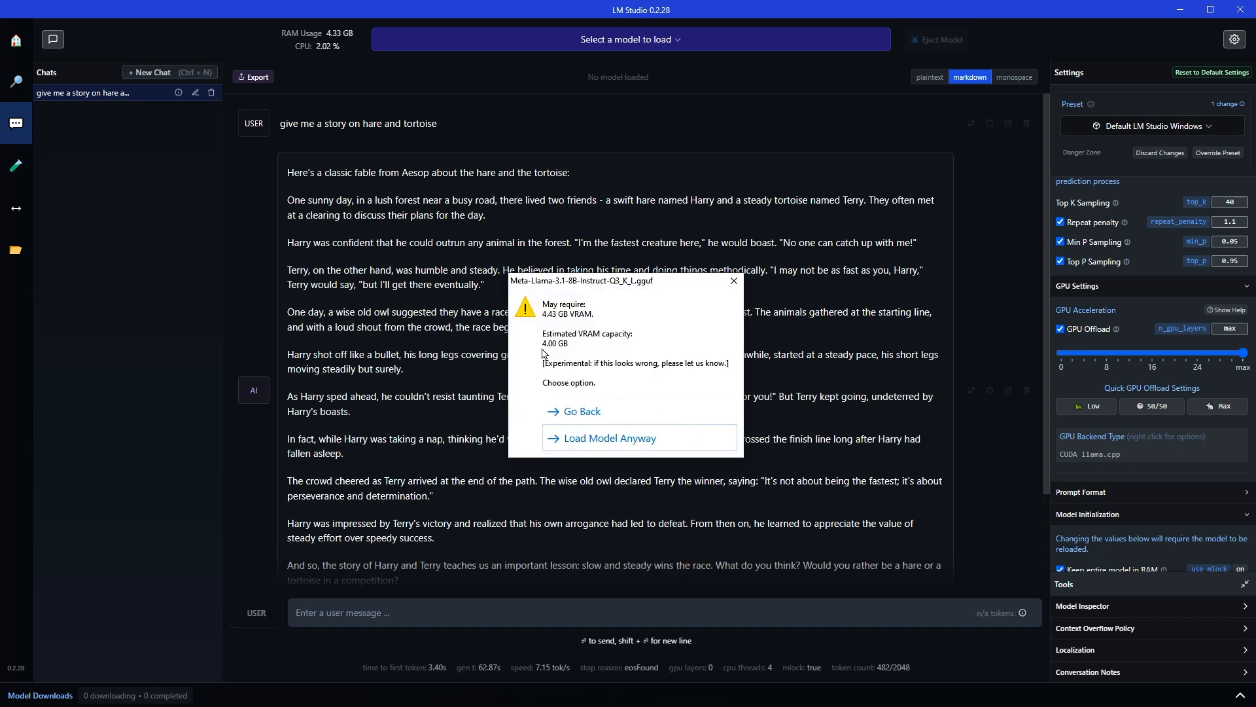
pyautogui.moveTo(550, 328)
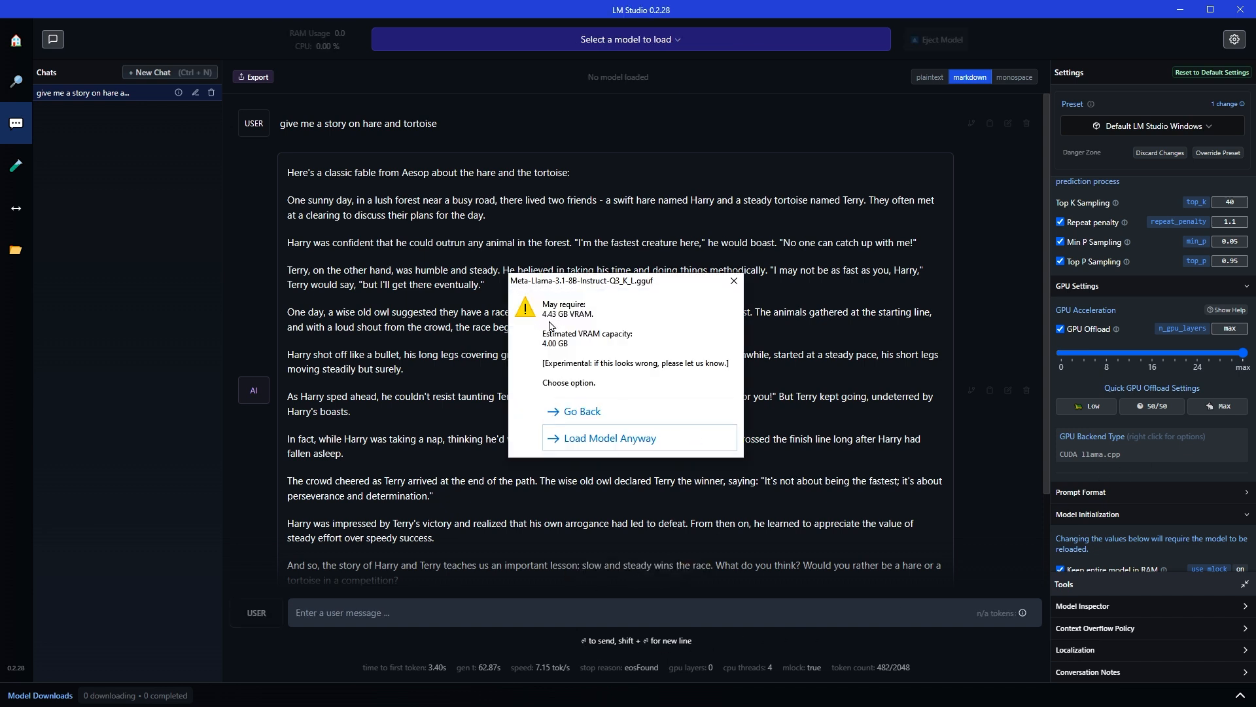
pyautogui.moveTo(584, 349)
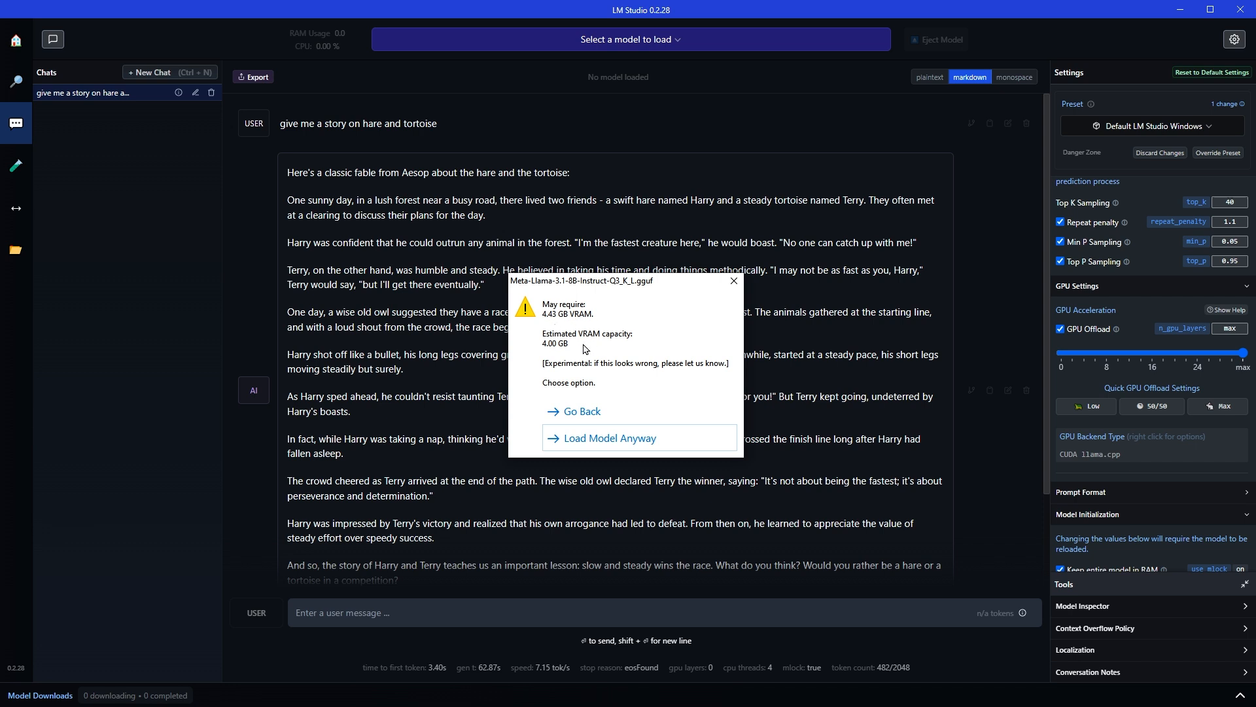
pyautogui.moveTo(556, 347)
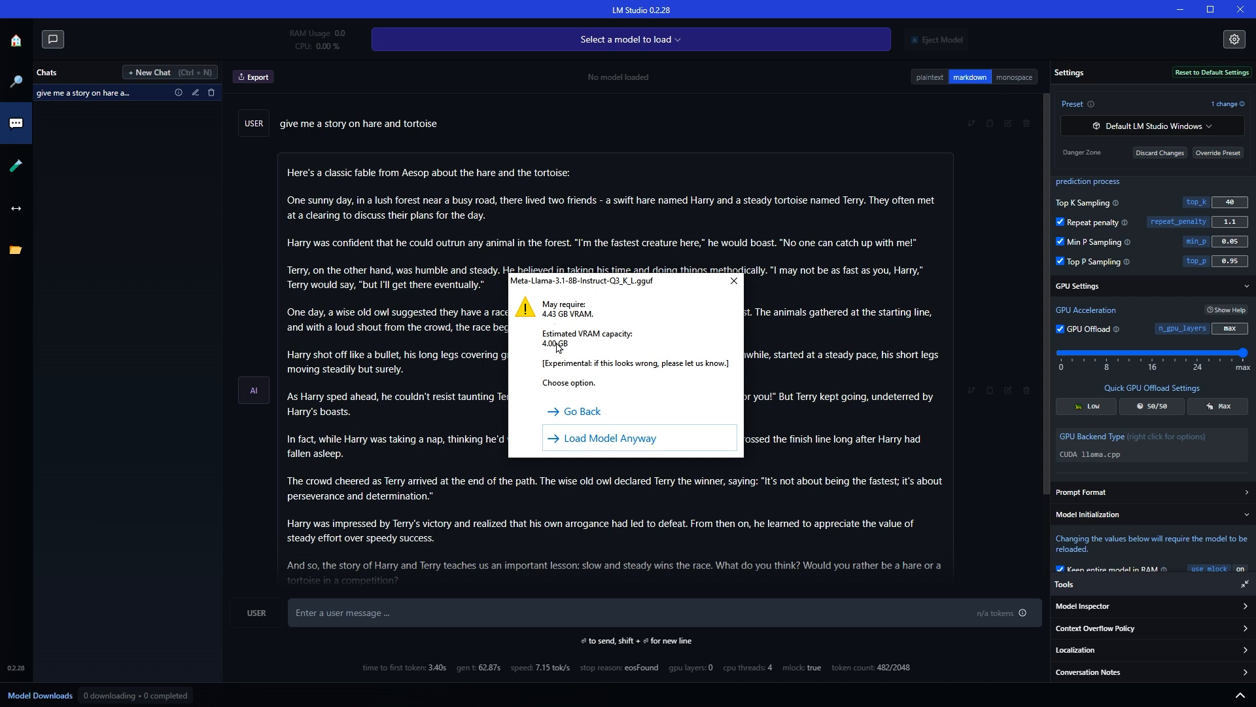
pyautogui.click(573, 411)
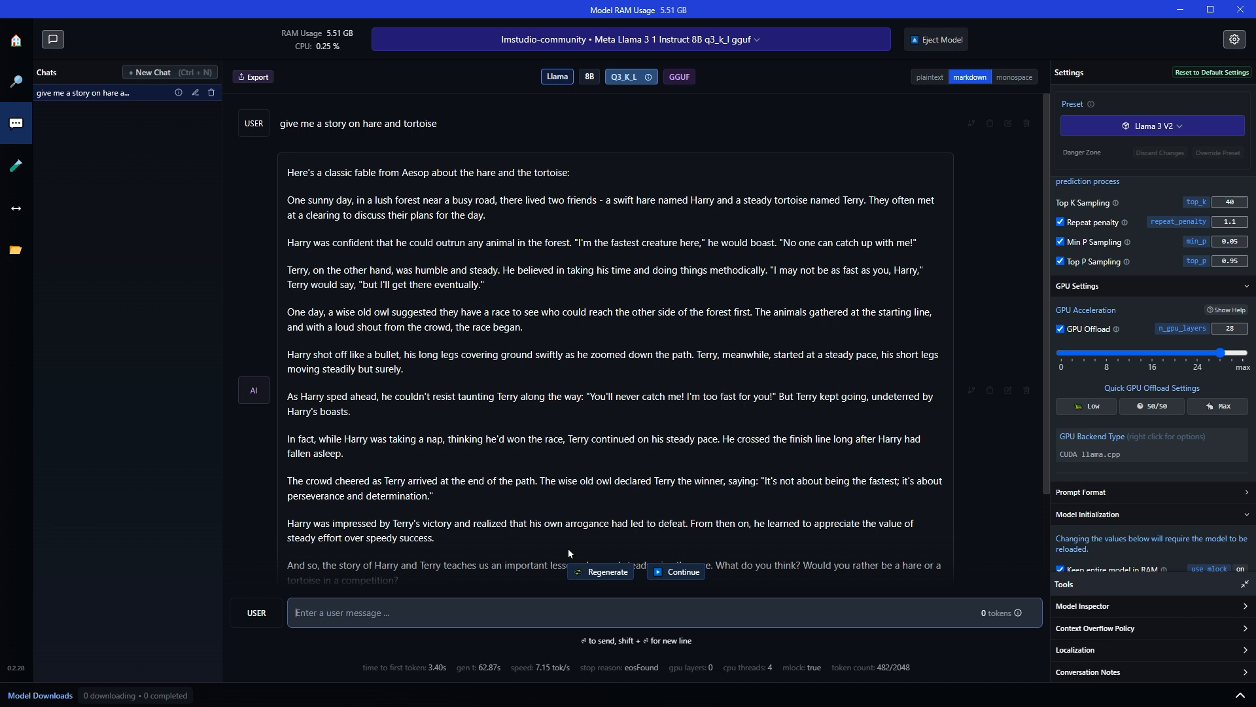
pyautogui.moveTo(1036, 509)
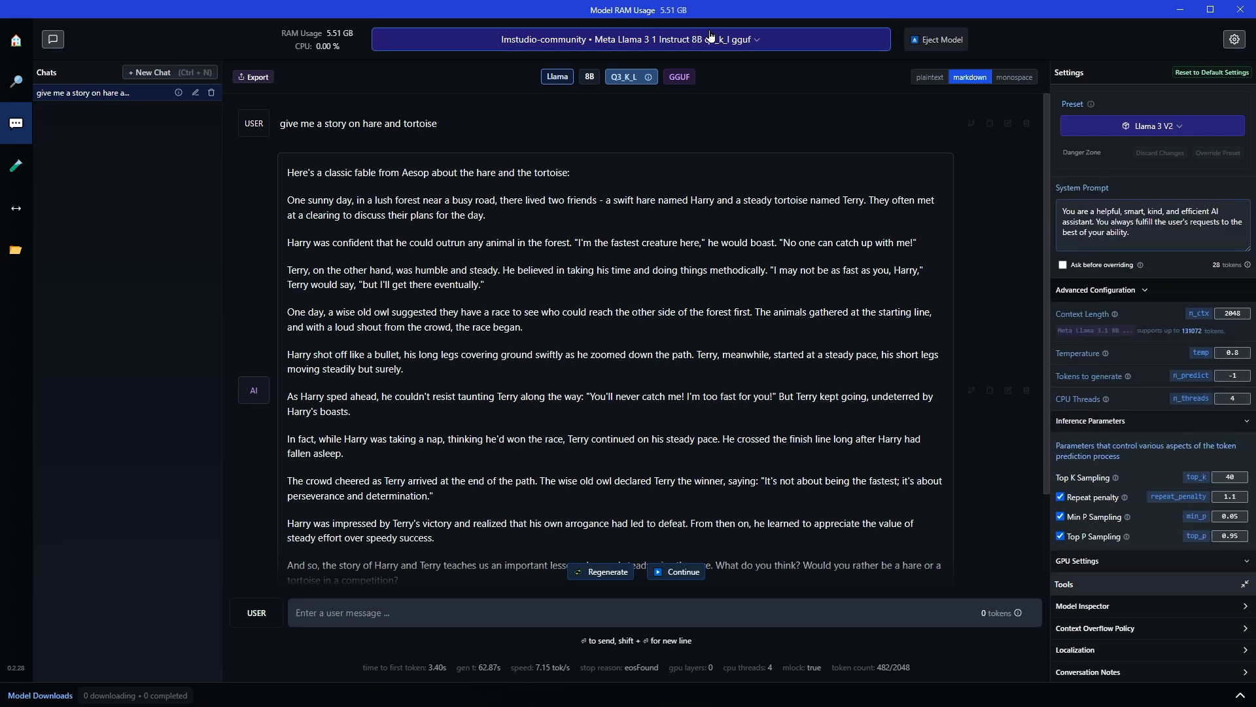
pyautogui.click(633, 38)
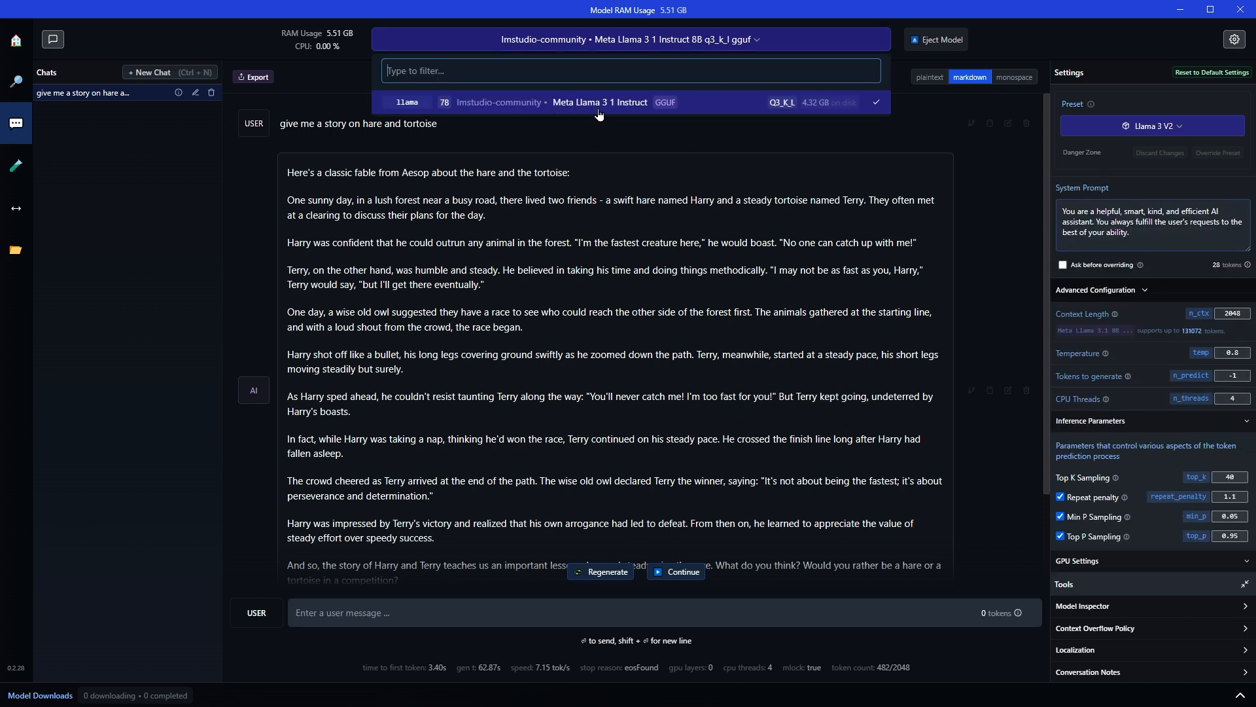
pyautogui.moveTo(719, 121)
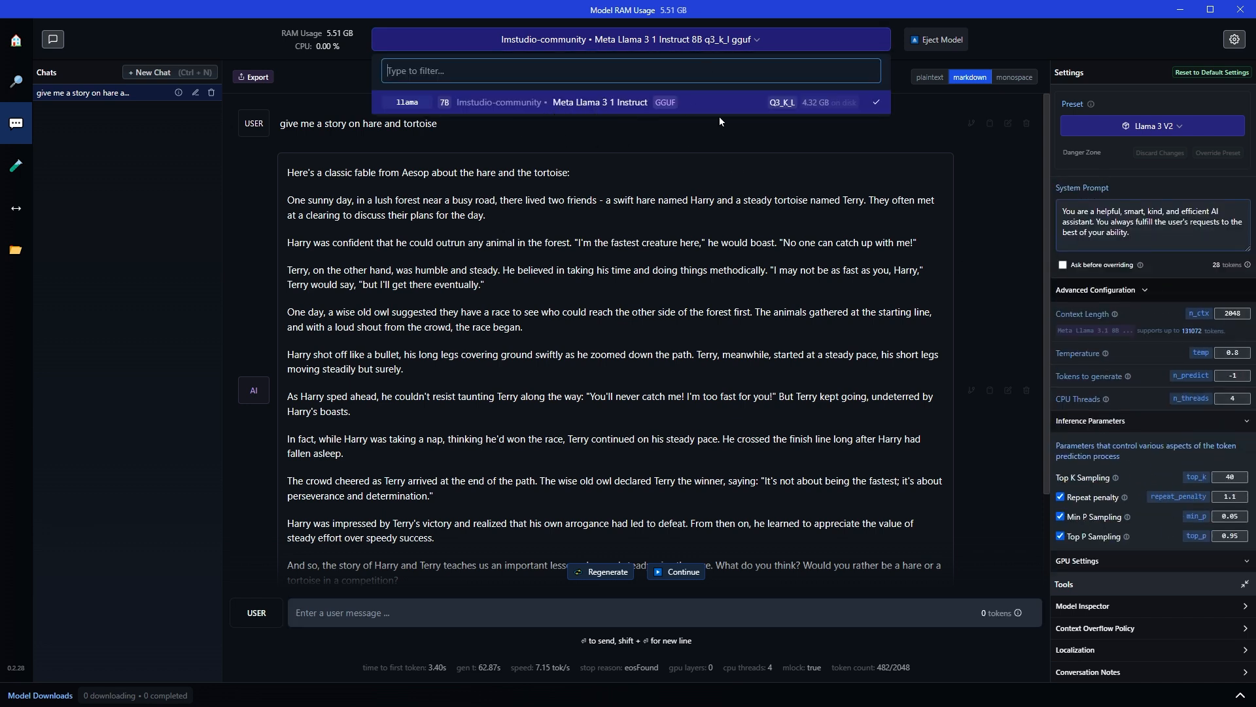
pyautogui.click(1151, 126)
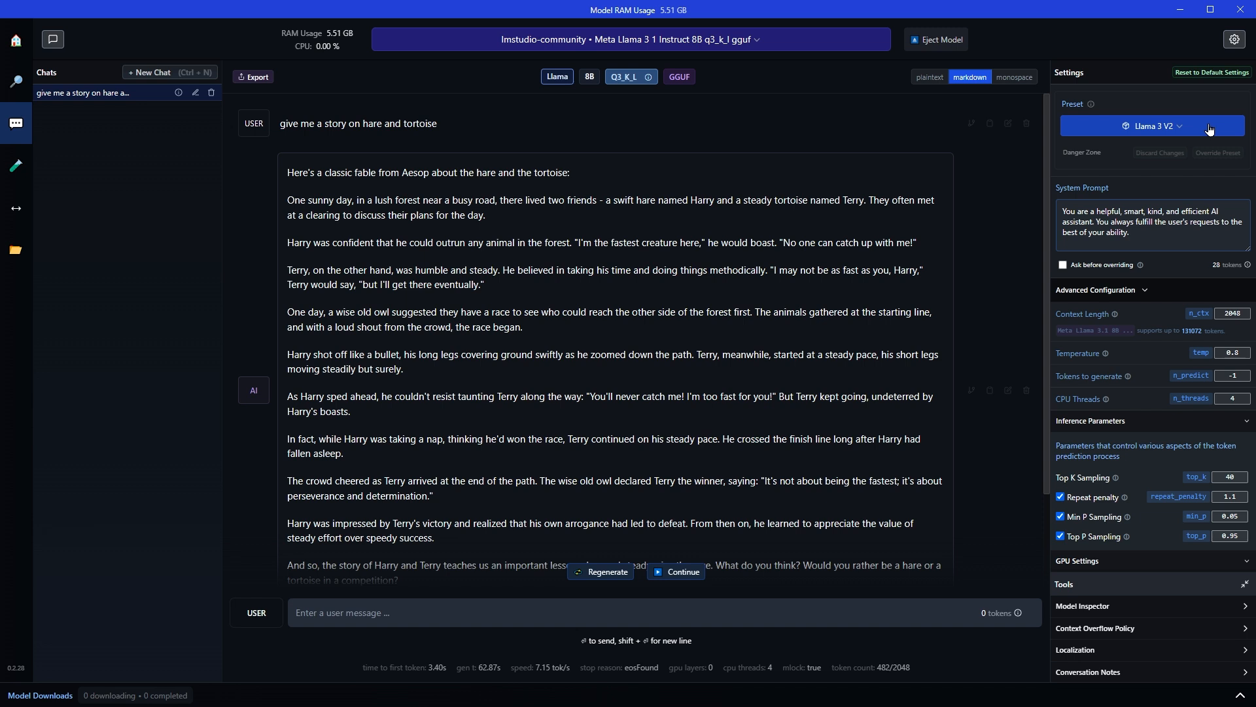
# Set top_k to 10, repeat_penalty to 1.3 and top_p to 0.7
pyautogui.scroll(-3)
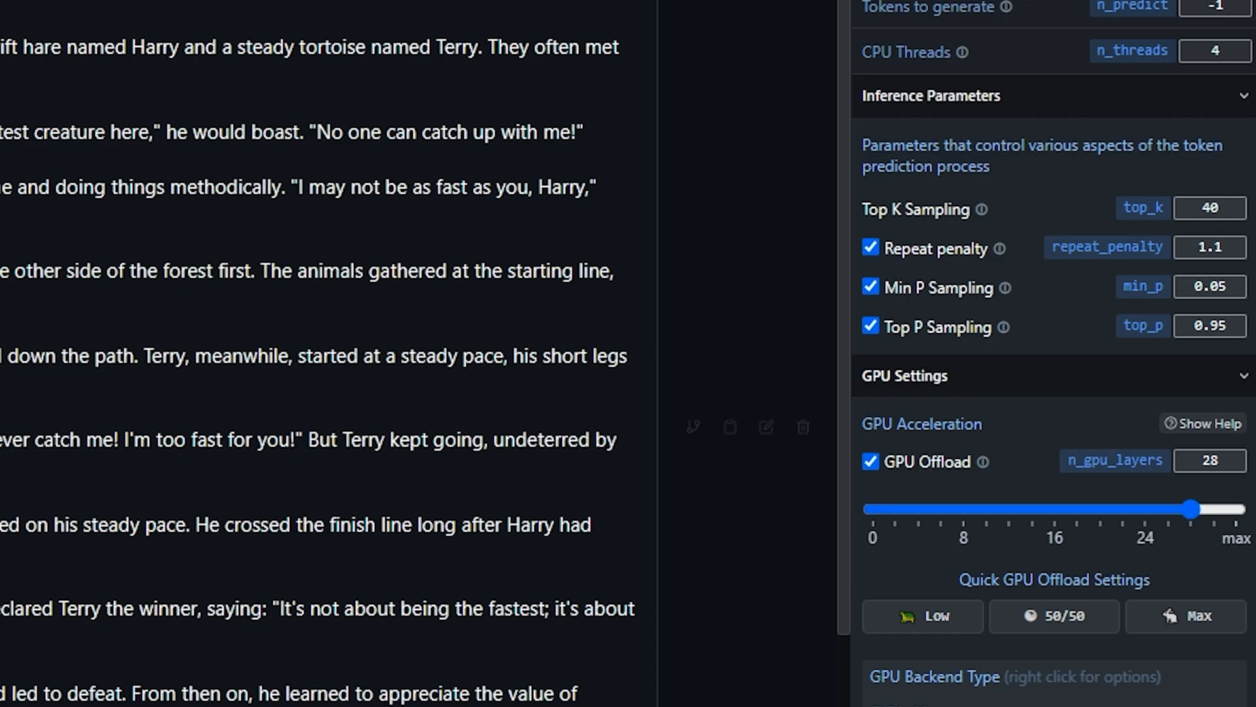
pyautogui.moveTo(961, 243)
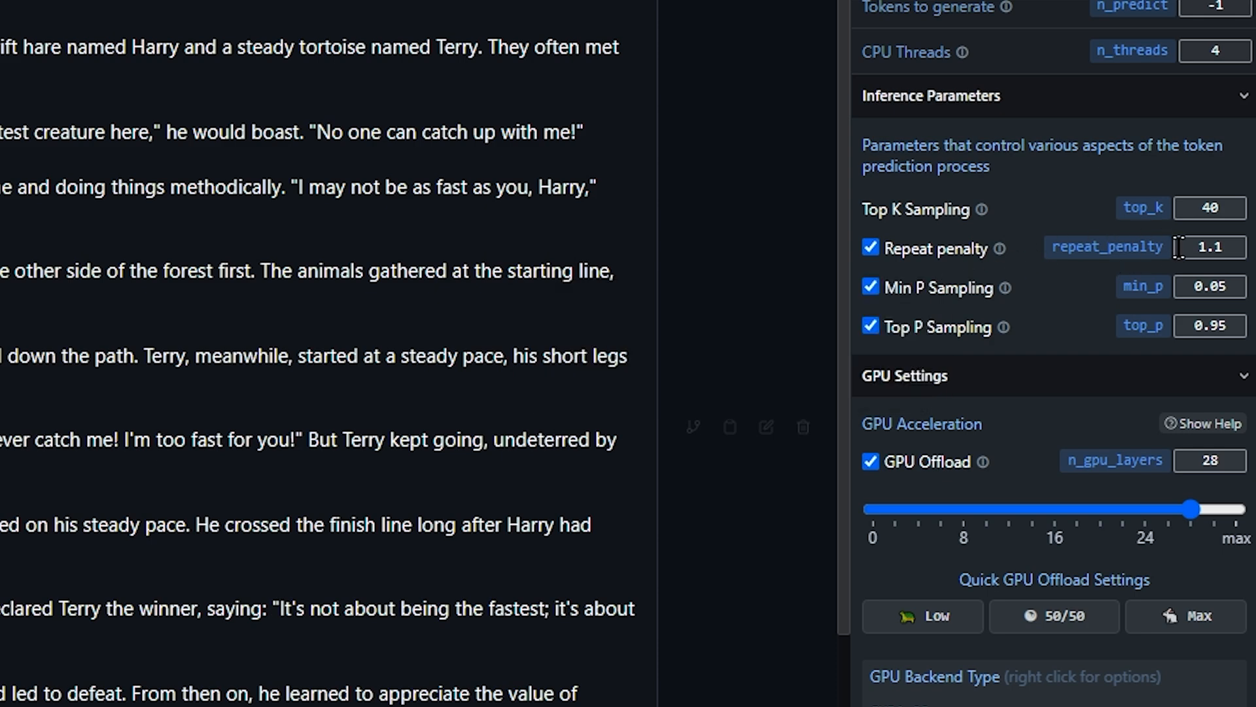
pyautogui.moveTo(946, 311)
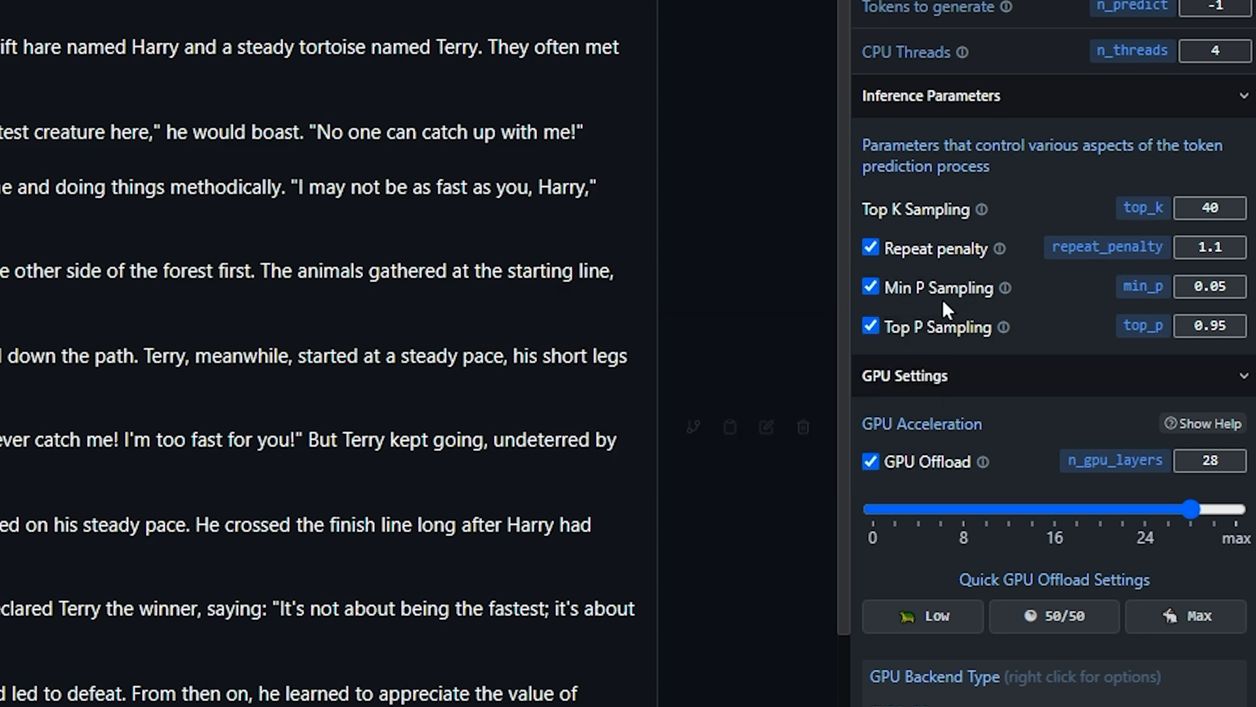
pyautogui.moveTo(917, 354)
pyautogui.write('1.3')
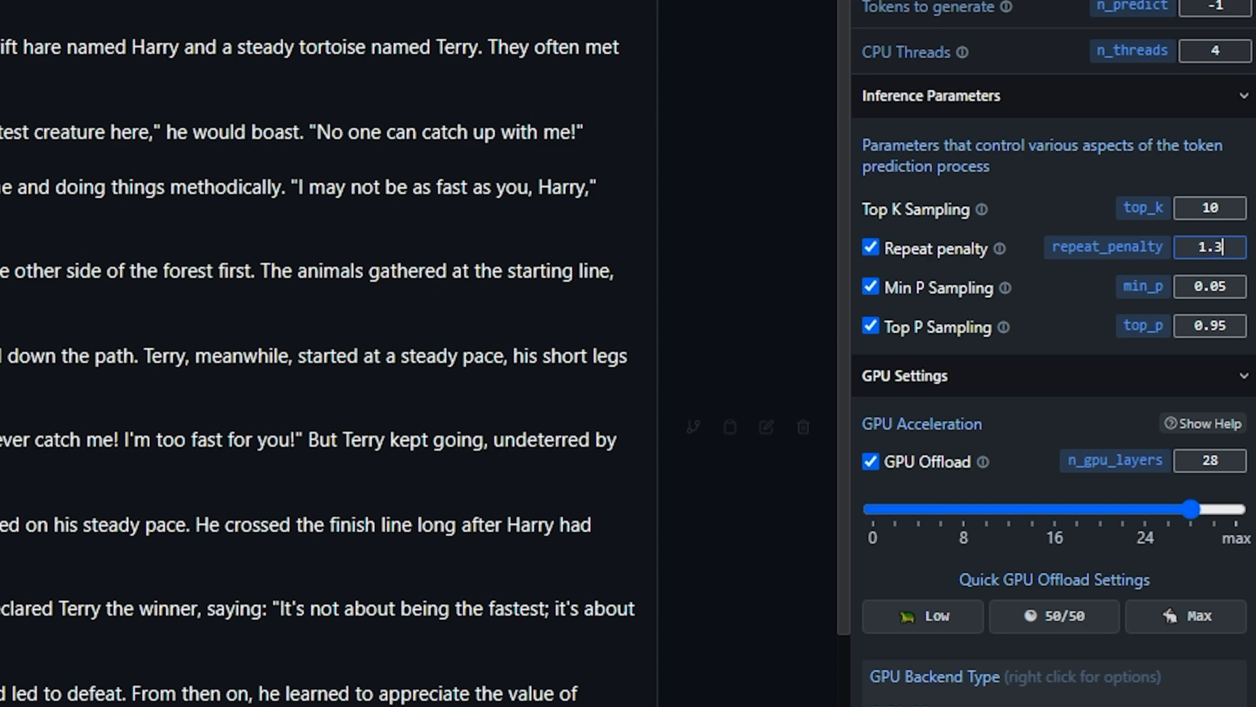
pyautogui.click(1210, 286)
pyautogui.write('0.7')
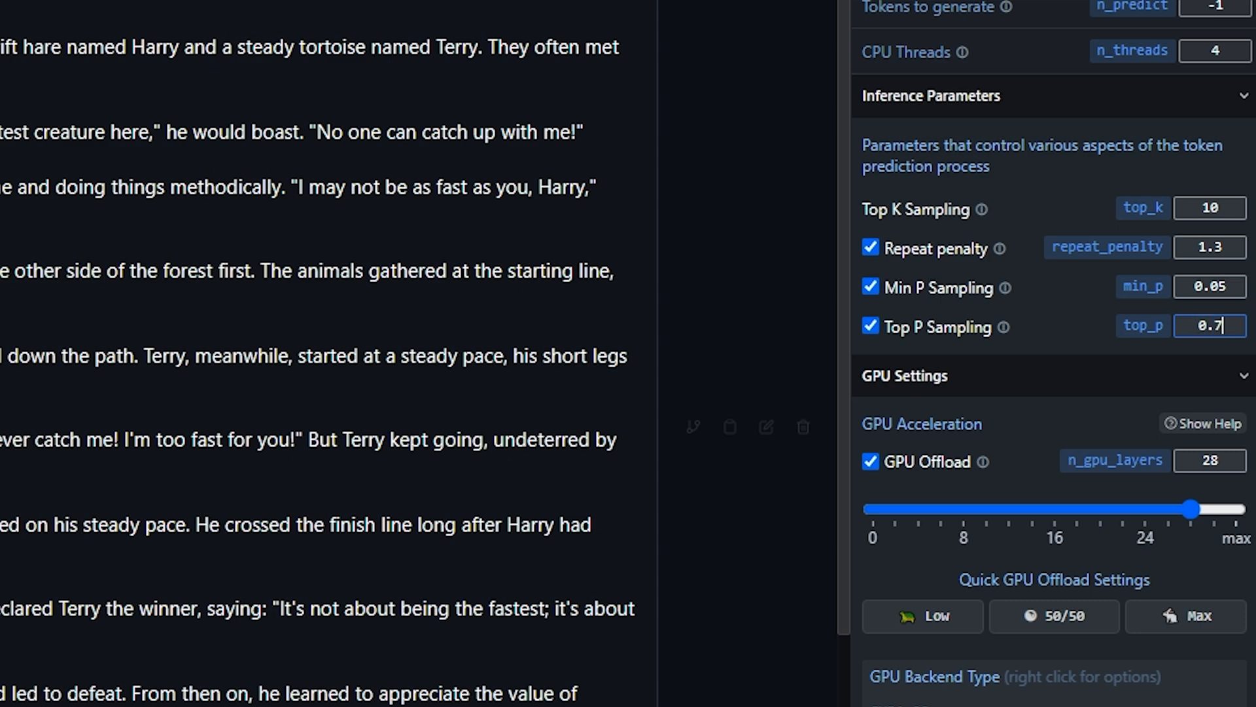
pyautogui.scroll(-3)
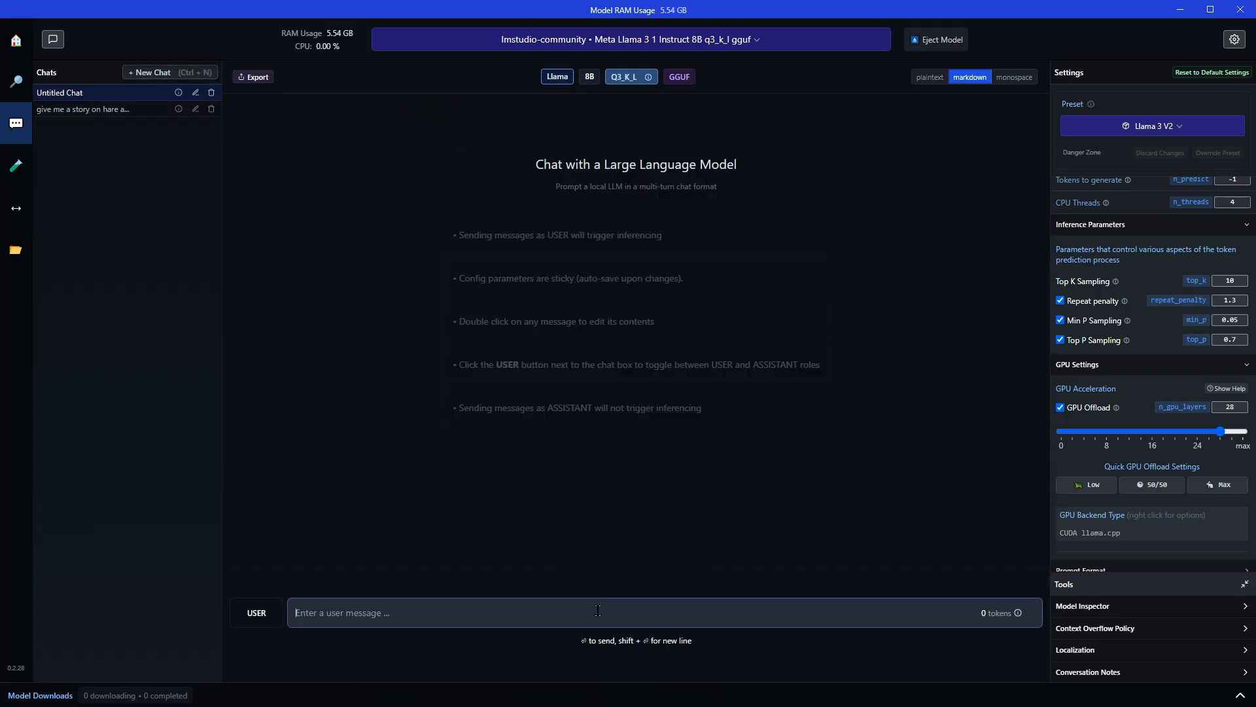
# Send 'give me a story on hare and tortoise' again in a new chat
pyautogui.press('Return')
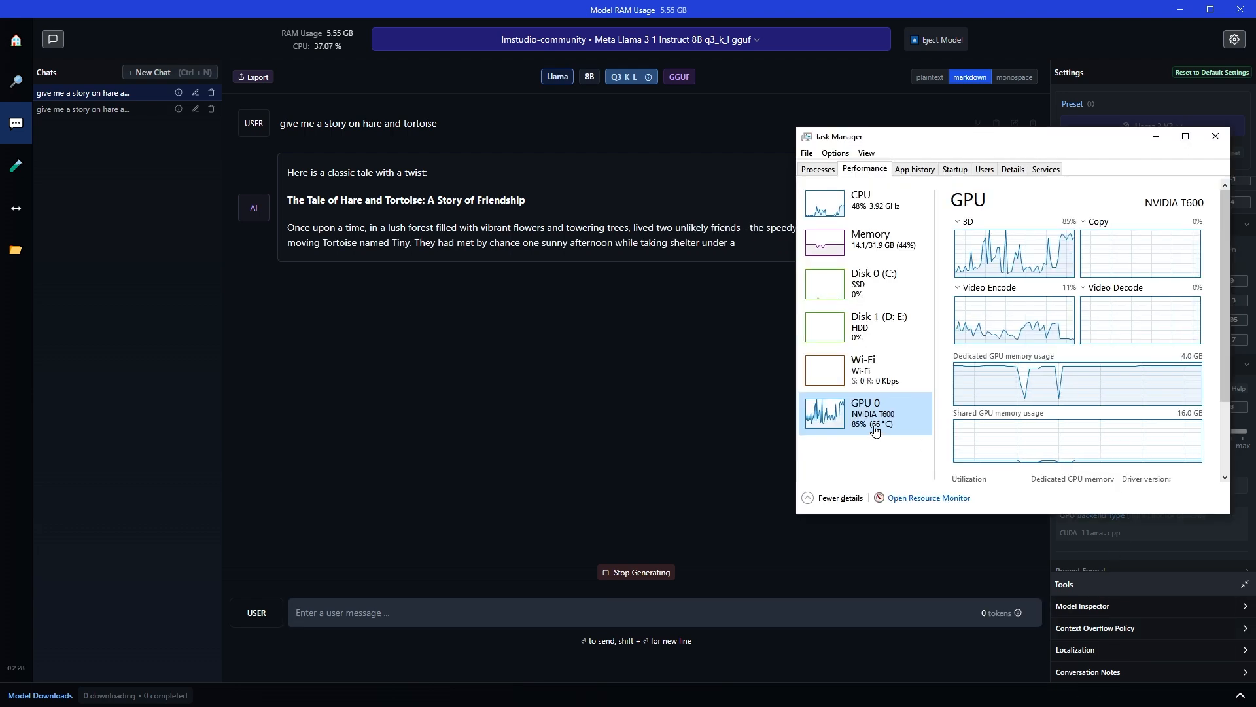
pyautogui.moveTo(892, 219)
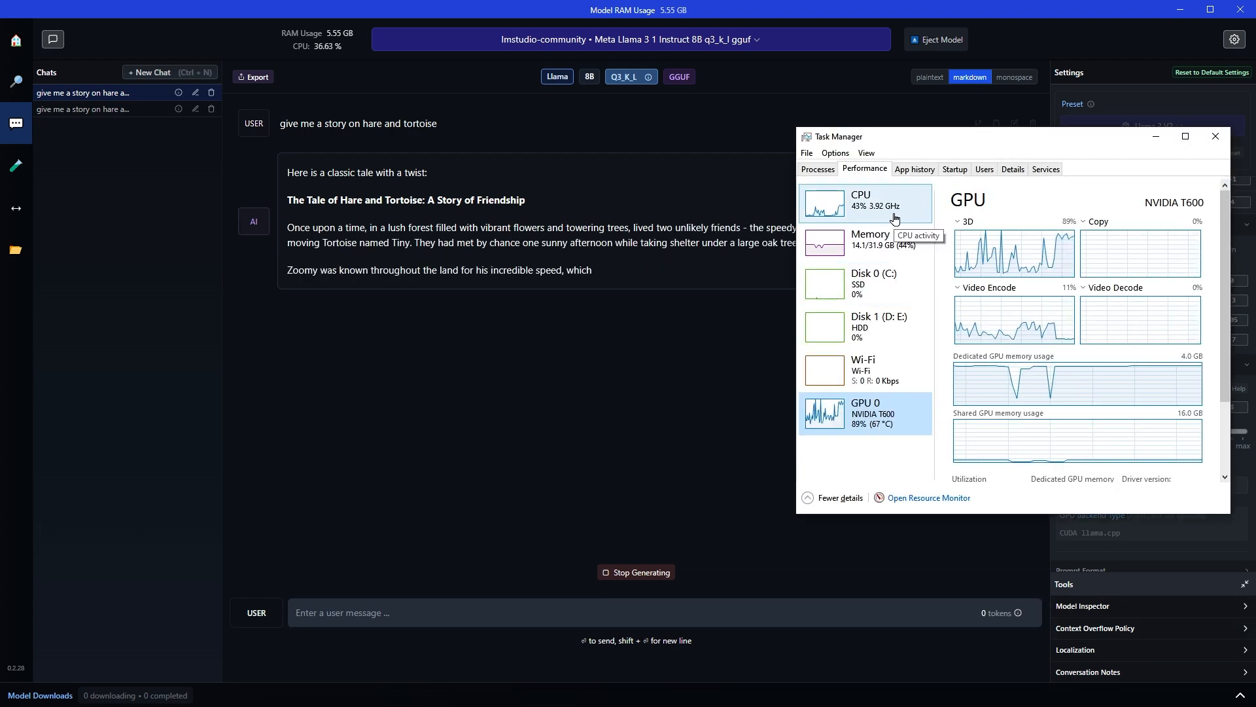